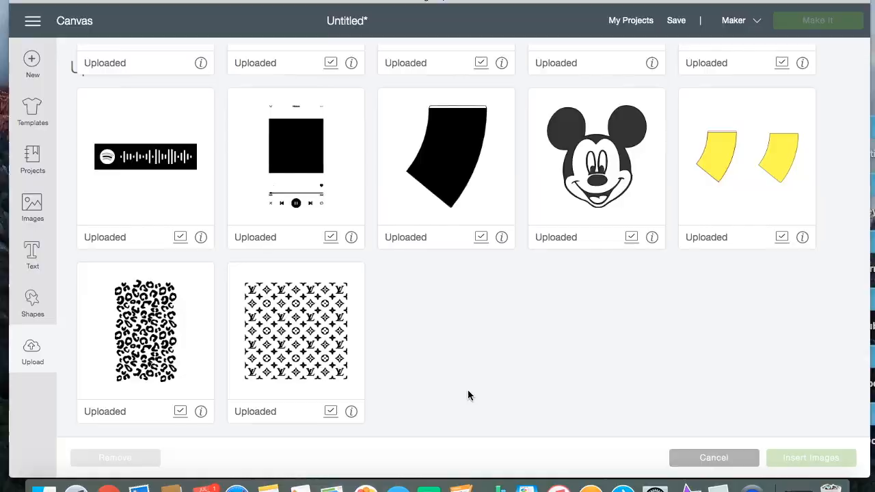
- Download the black-and-white Louis Vuitton monogram print as lvprint.png and load it for upload
click(811, 458)
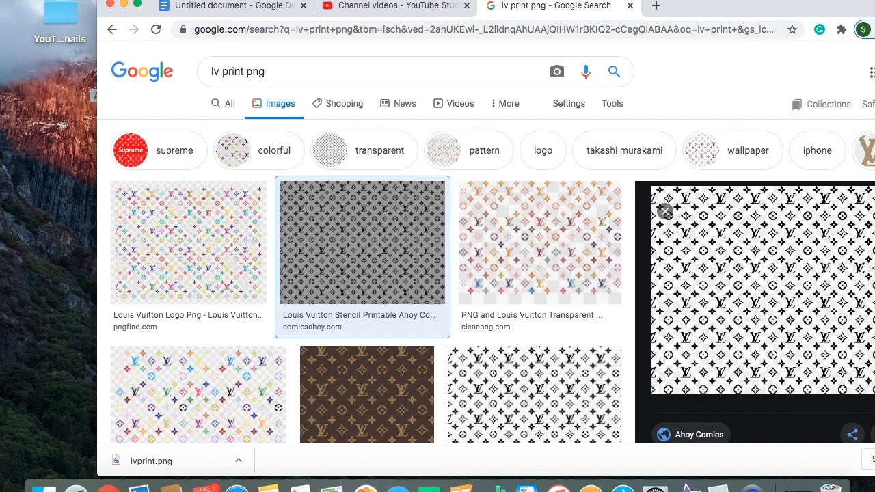
mouse_move(36, 264)
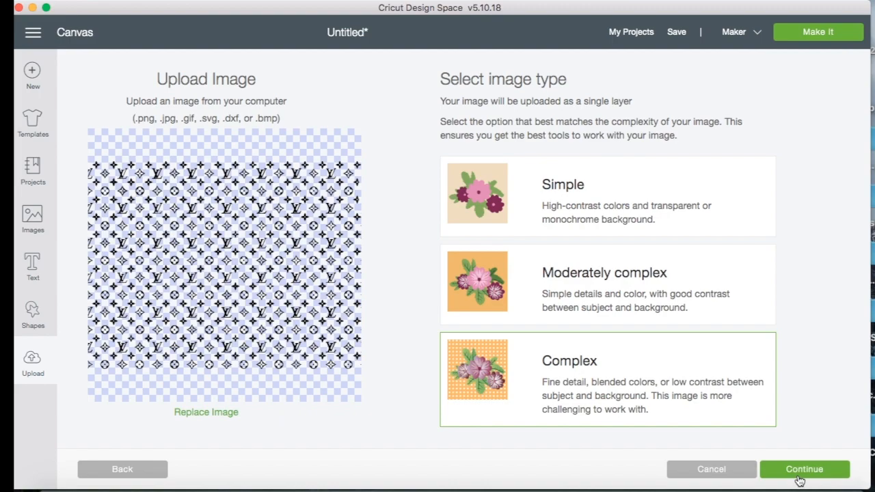
- Upload lvprint as a Complex image without erasing anything, and save it
click(804, 469)
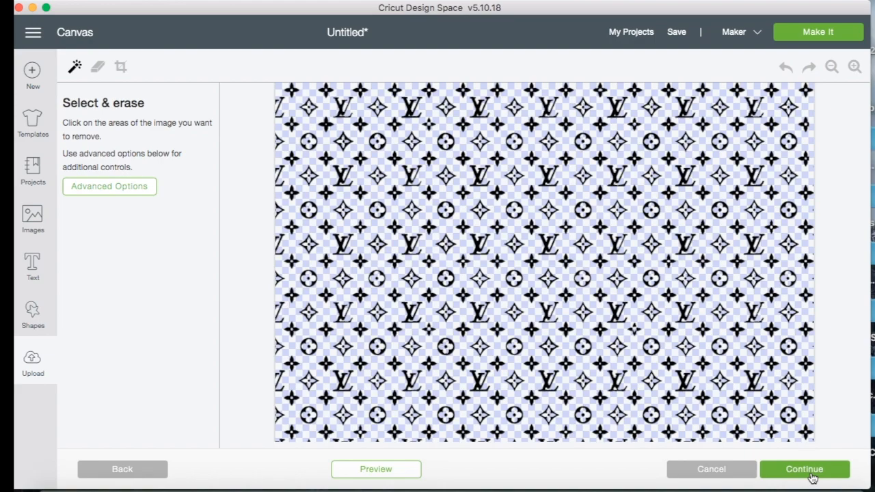
click(804, 469)
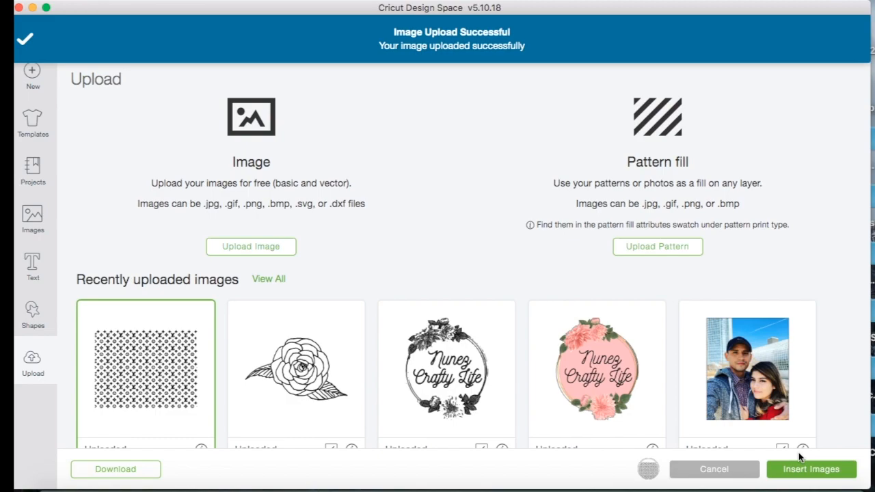
- Insert the lvprint image and size it over the pink cup wrap layer
click(811, 469)
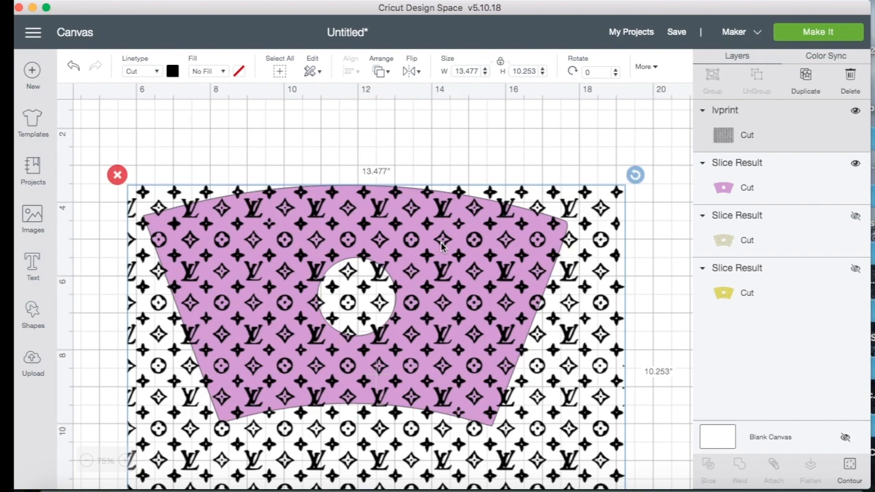
scroll(down, 3)
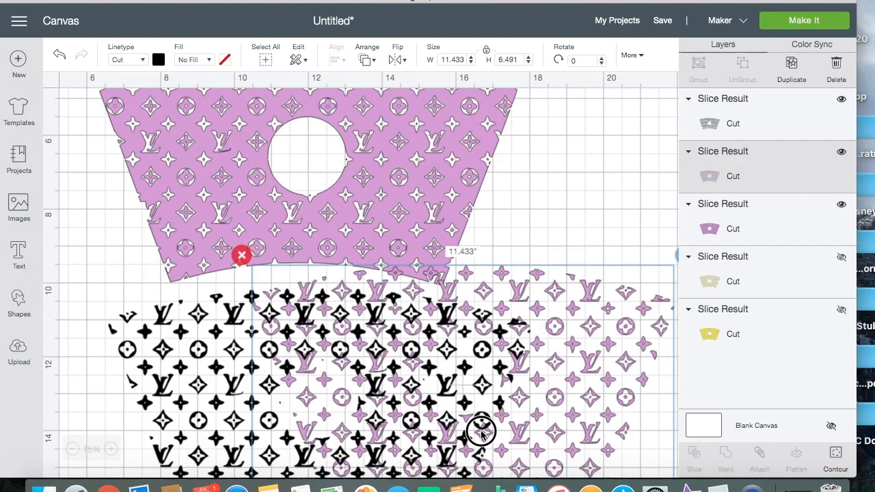
- Slice lvprint with the cup wrap and delete the leftover black print pieces
scroll(down, 3)
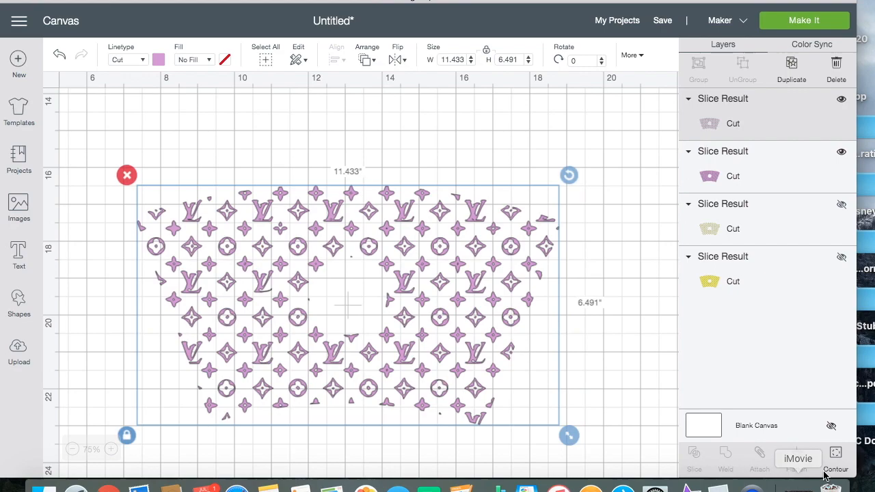
- Hide the contours of tiny stray fragments in the monogram cup's centre opening
click(836, 465)
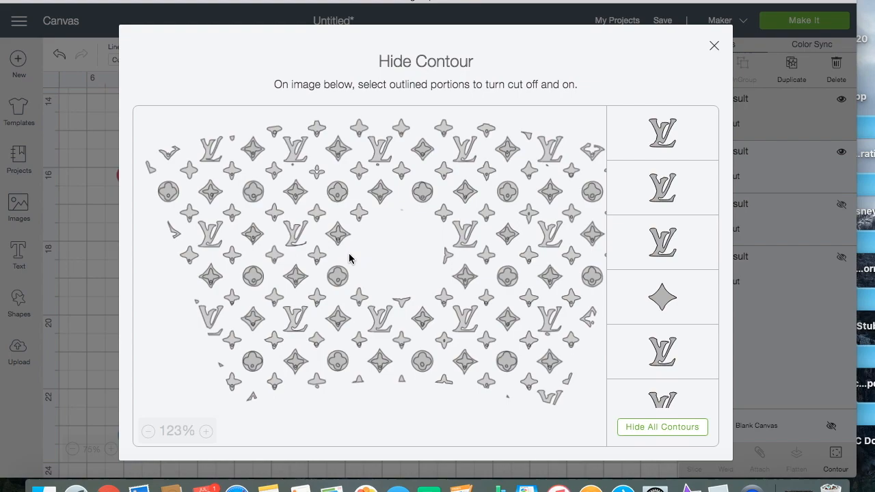
mouse_move(391, 279)
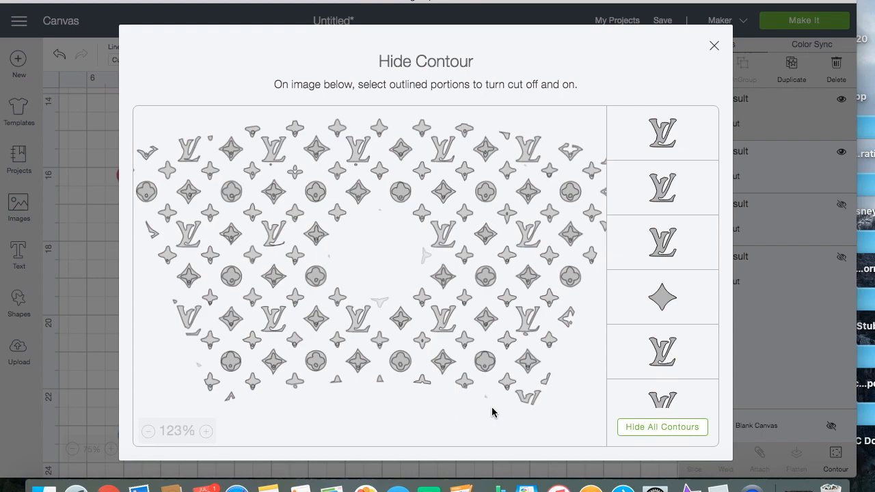
click(714, 45)
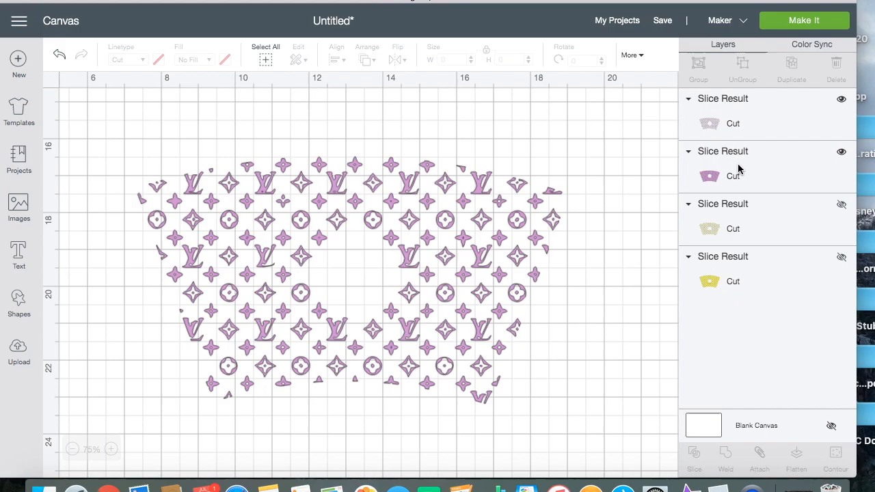
- Close the Hide Contour window to return to the canvas
click(804, 20)
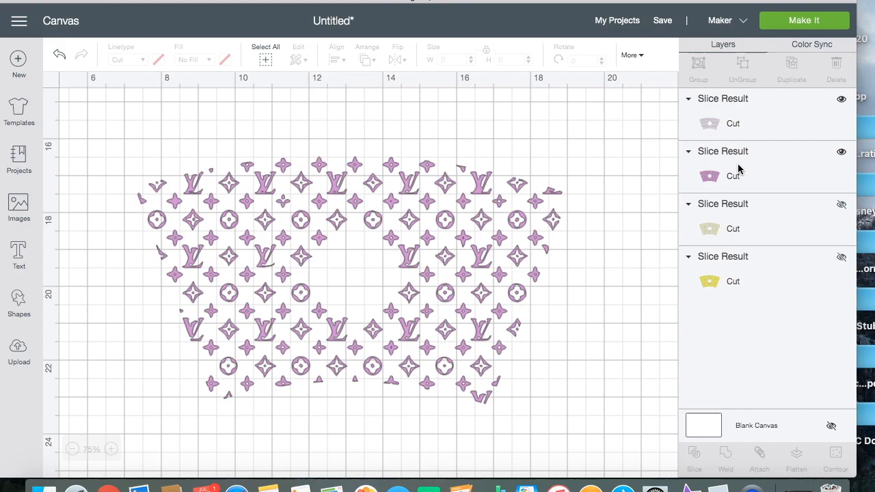